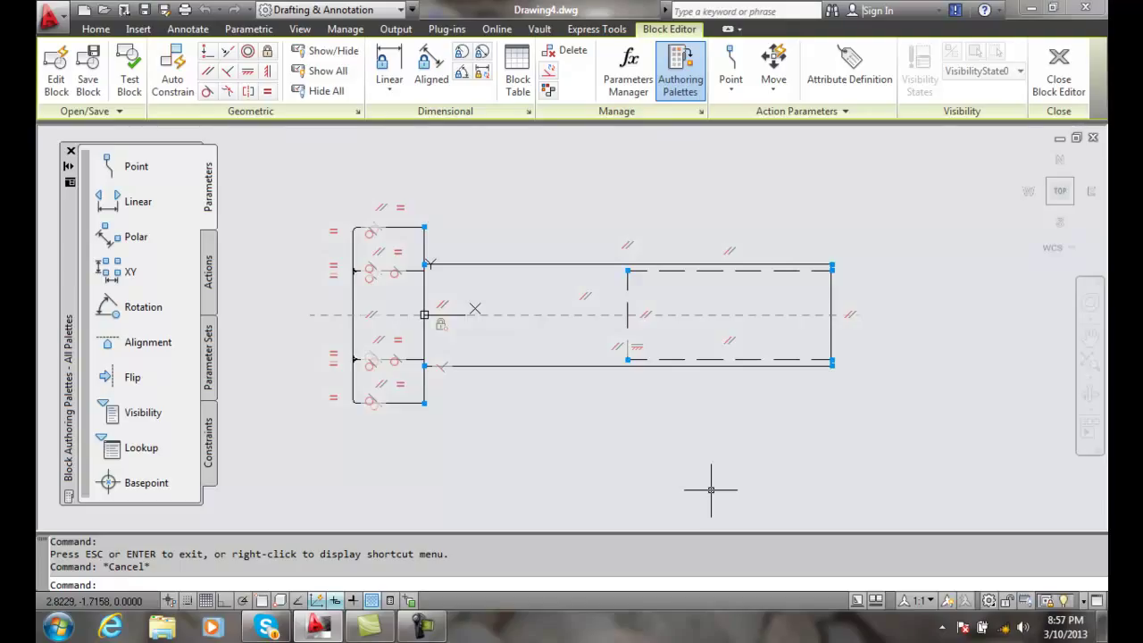
mouse_move(767, 475)
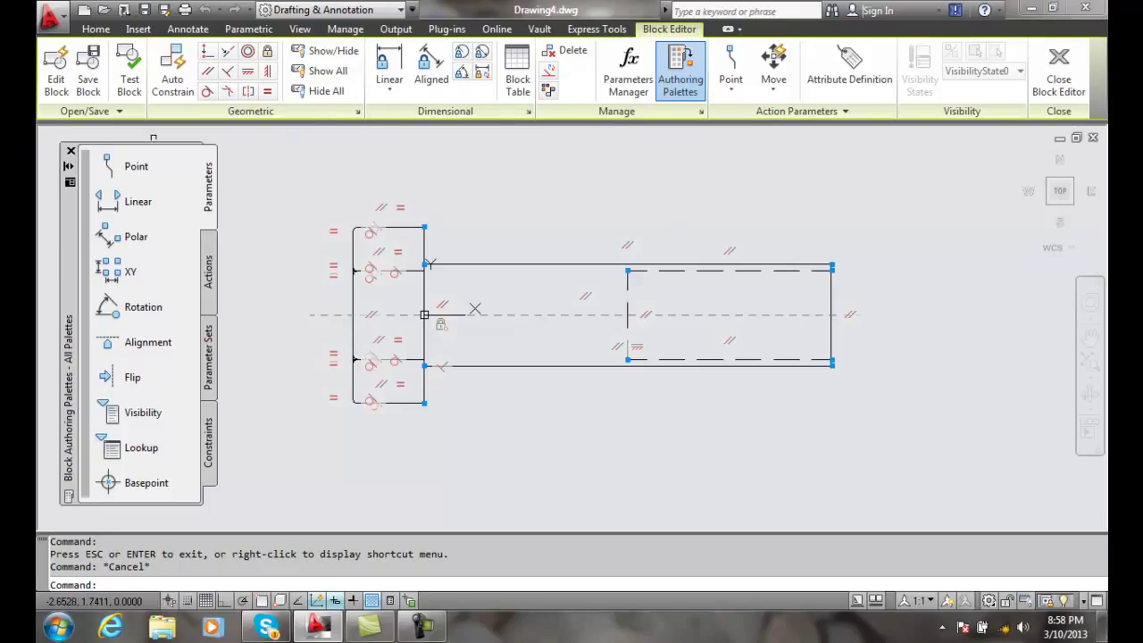
mouse_move(230, 293)
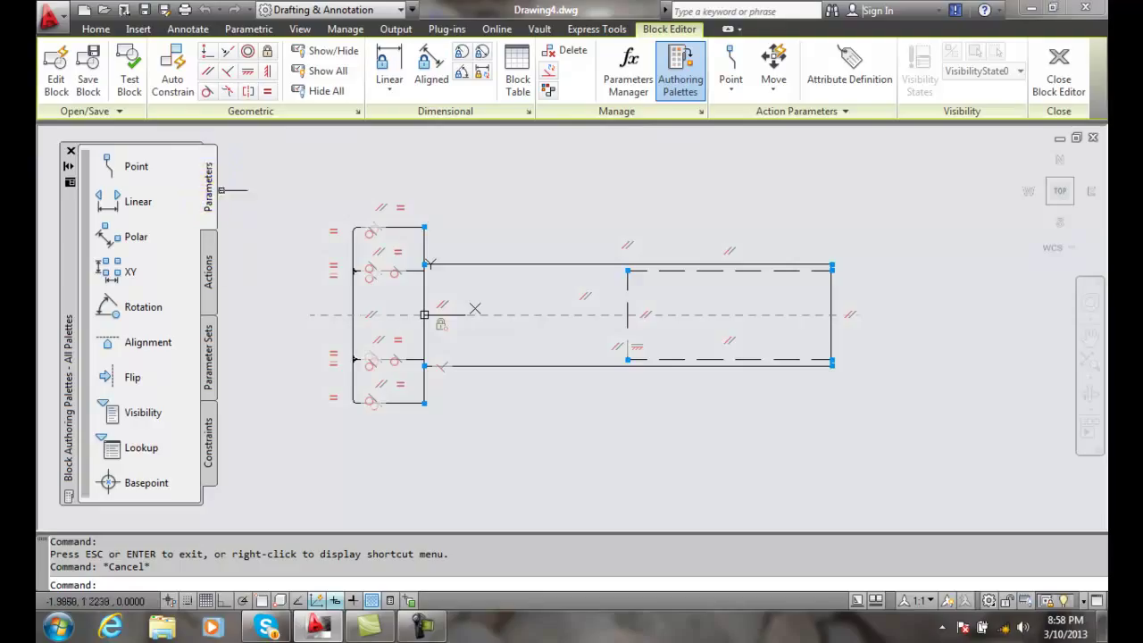
mouse_move(121, 214)
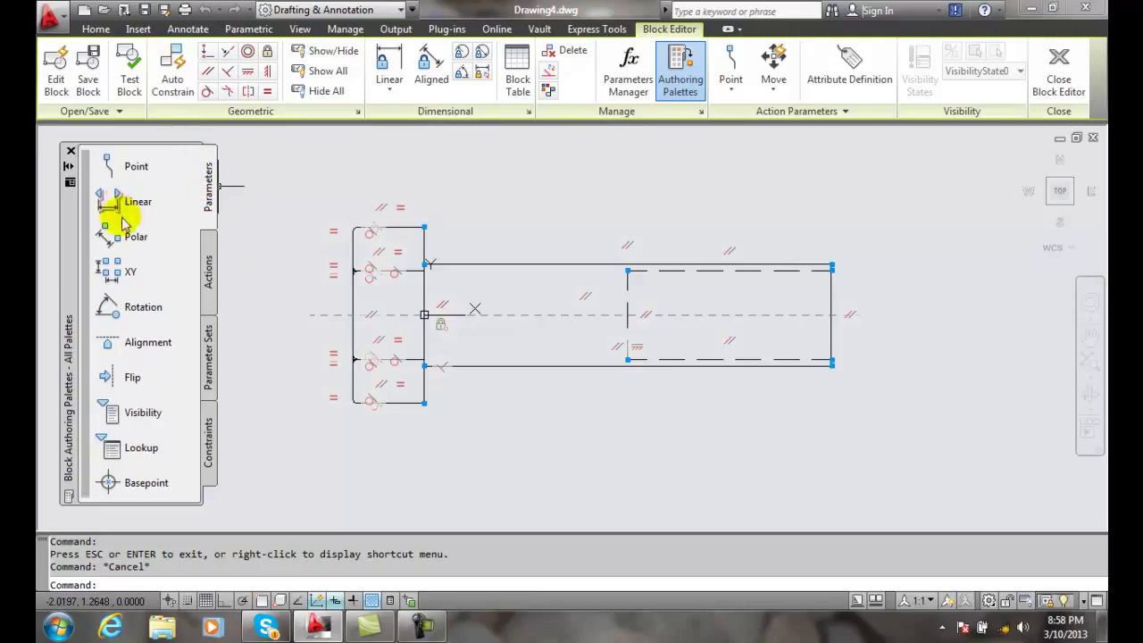
mouse_move(138, 204)
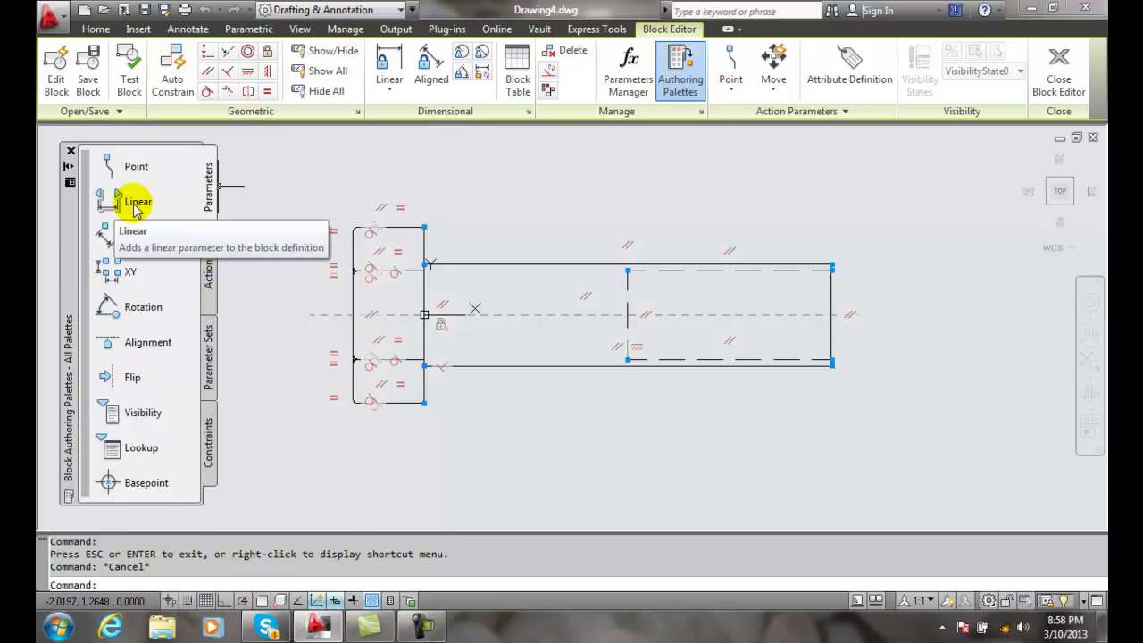
- Add a Linear parameter between the shaft's two endpoints, with its Distance1 label below the bolt
left_click(138, 200)
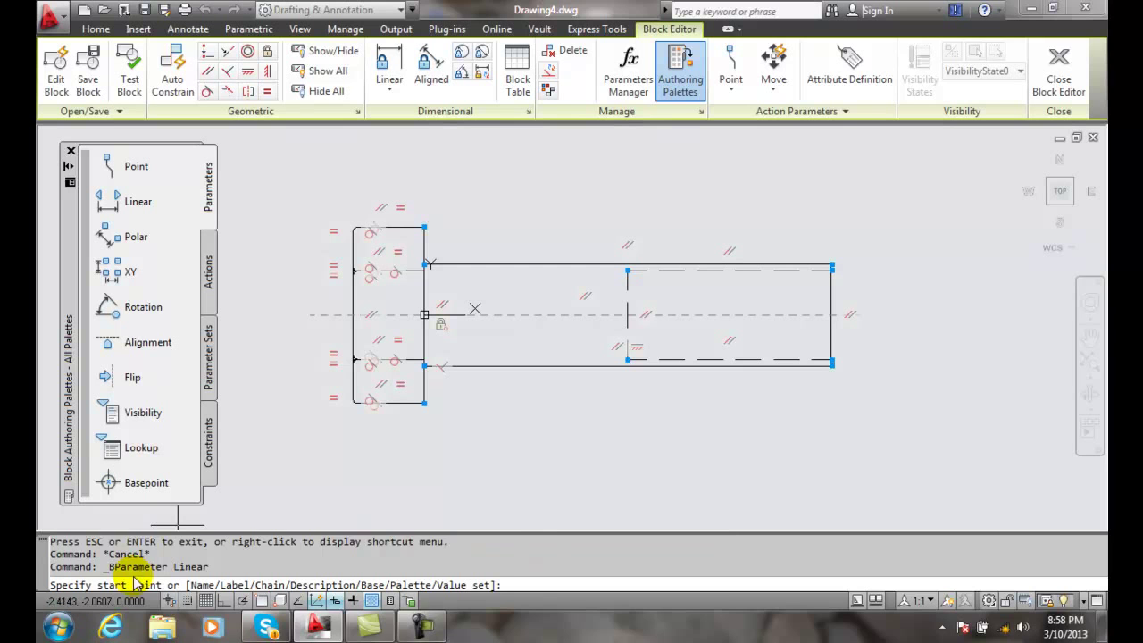
mouse_move(534, 579)
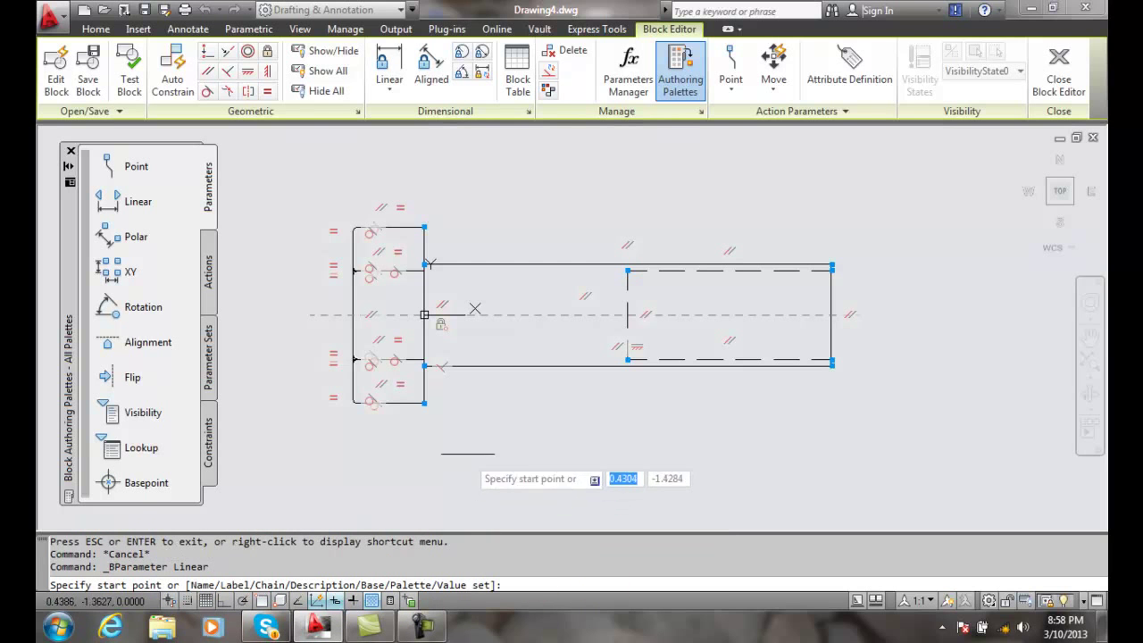
mouse_move(476, 428)
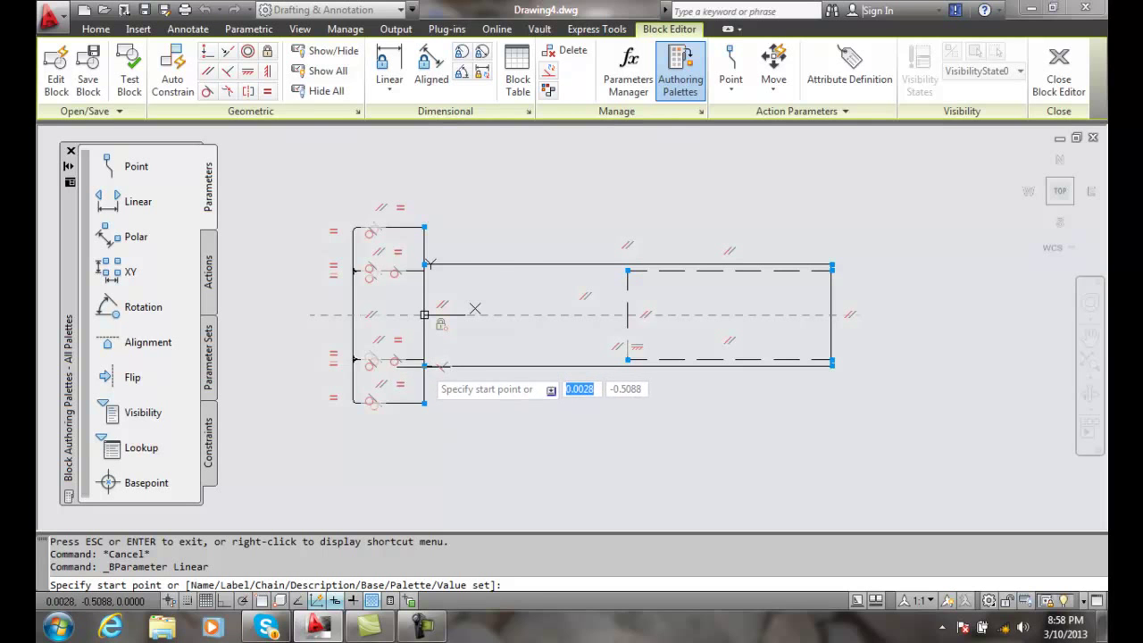
mouse_move(468, 438)
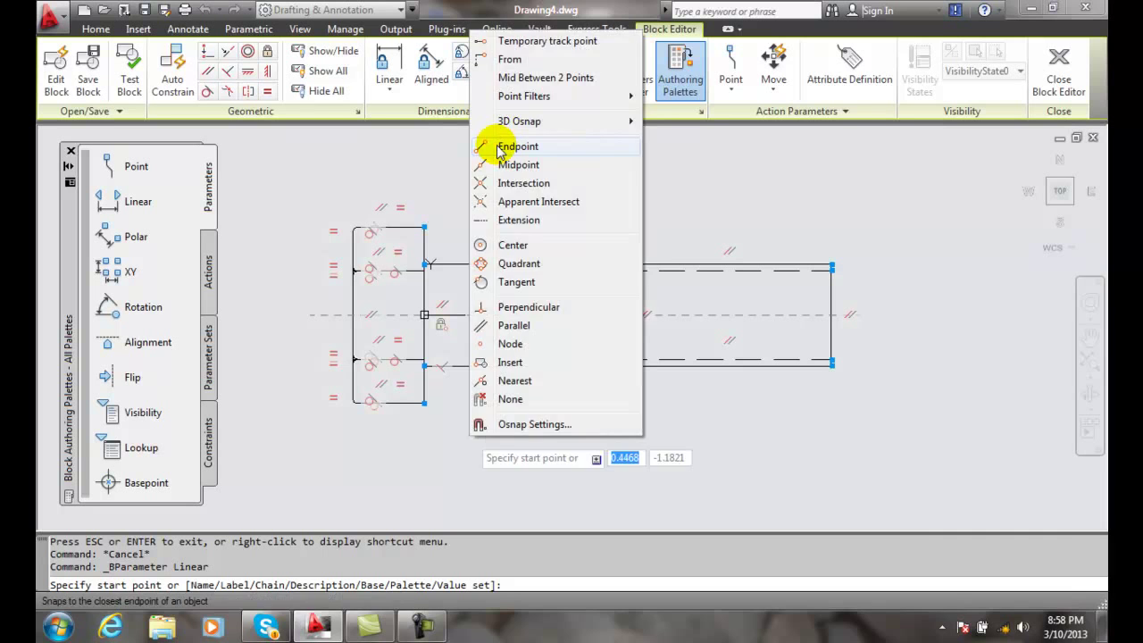
left_click(518, 147)
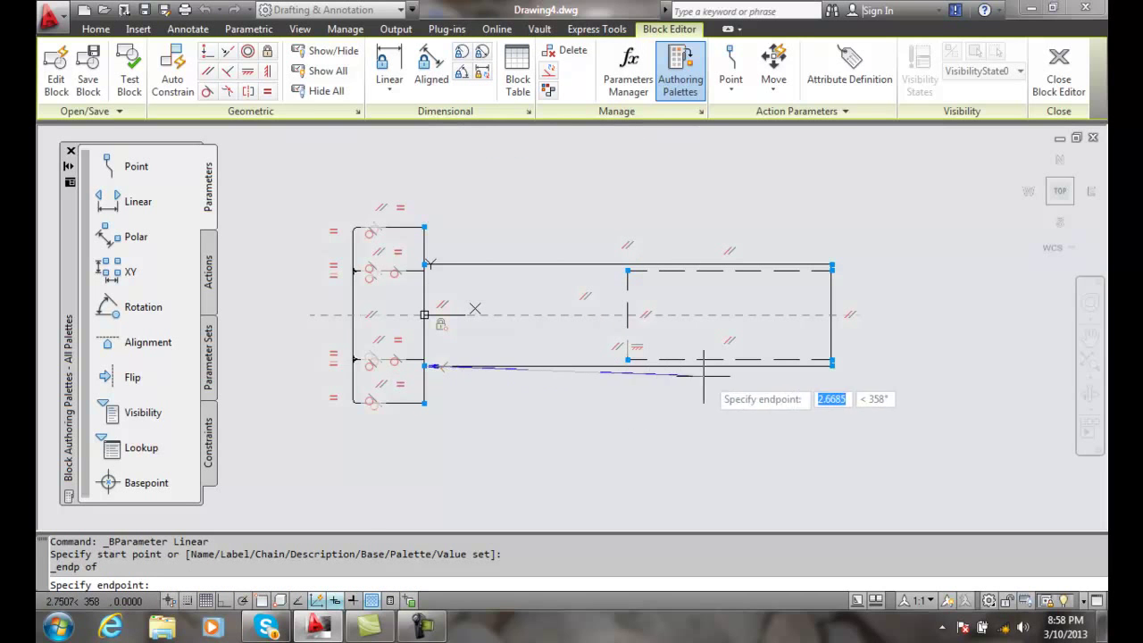
mouse_move(818, 404)
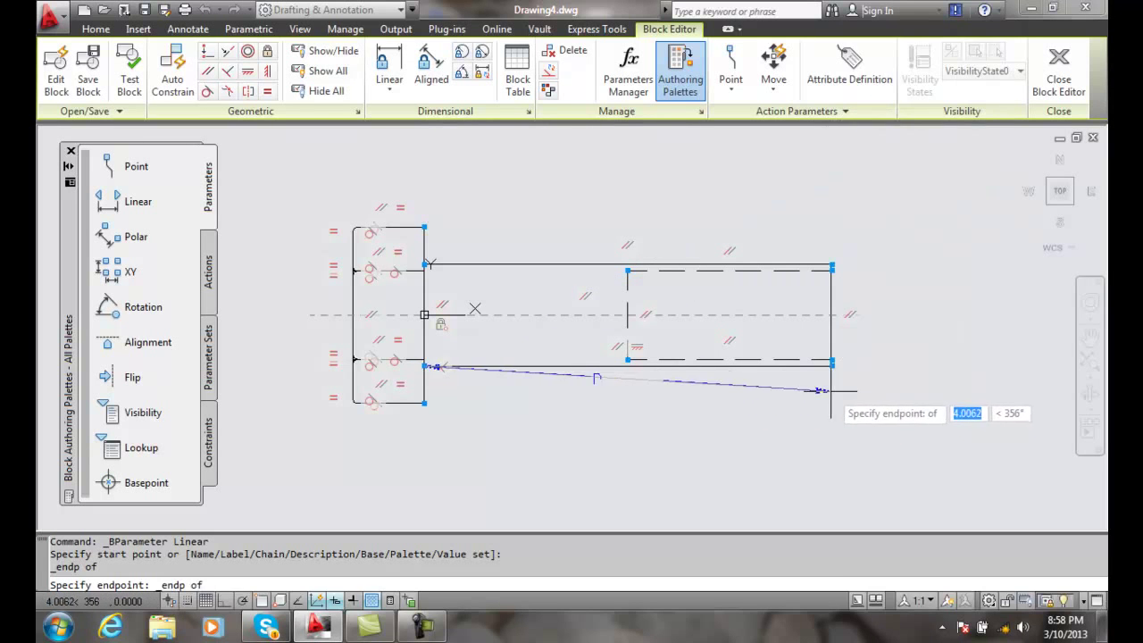
left_click(831, 364)
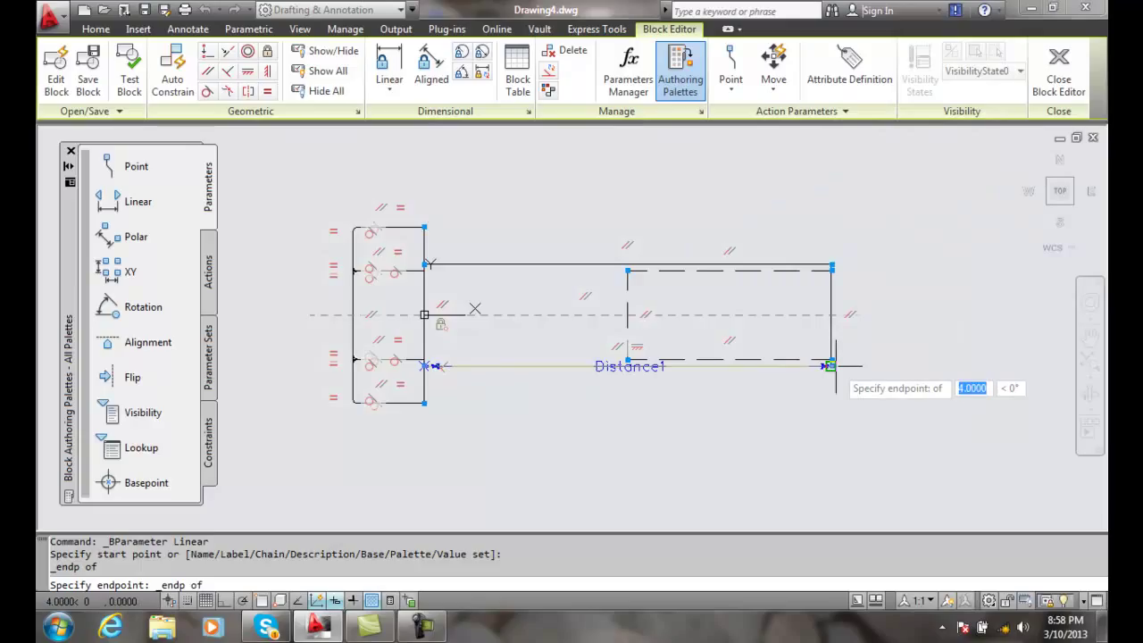
left_click(829, 364)
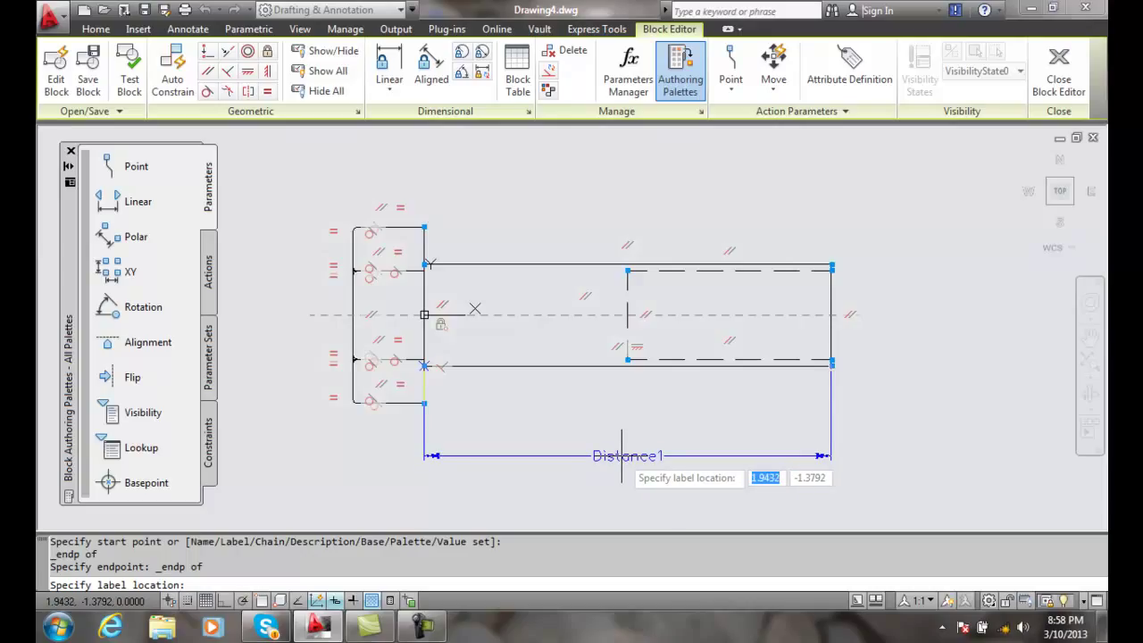
left_click(622, 455)
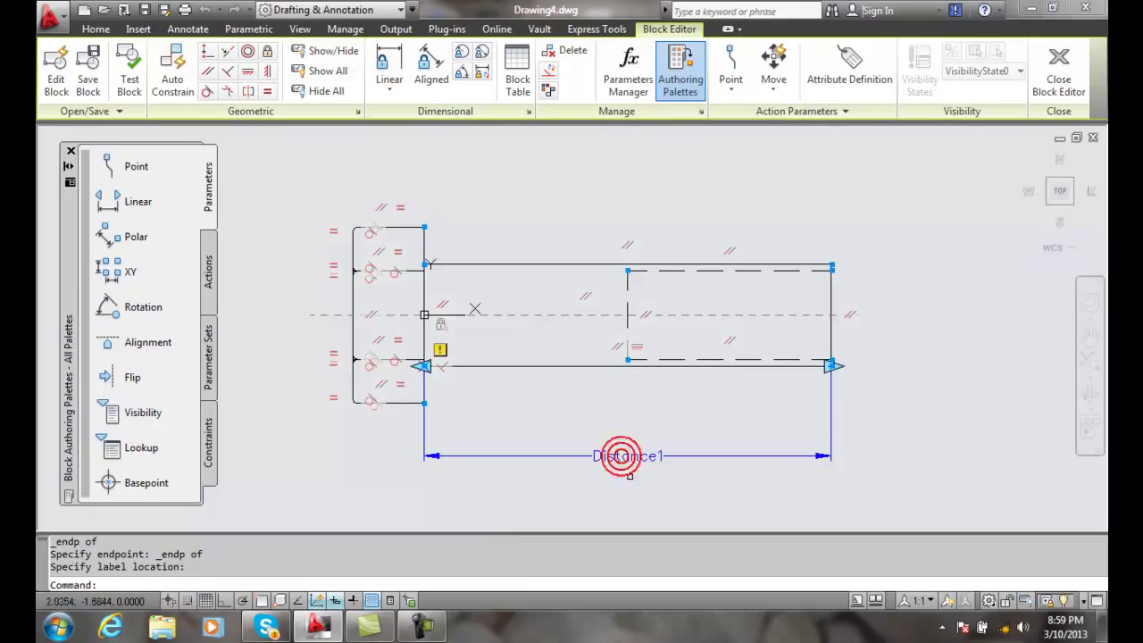
- Select the new Distance1 parameter label
left_click(622, 455)
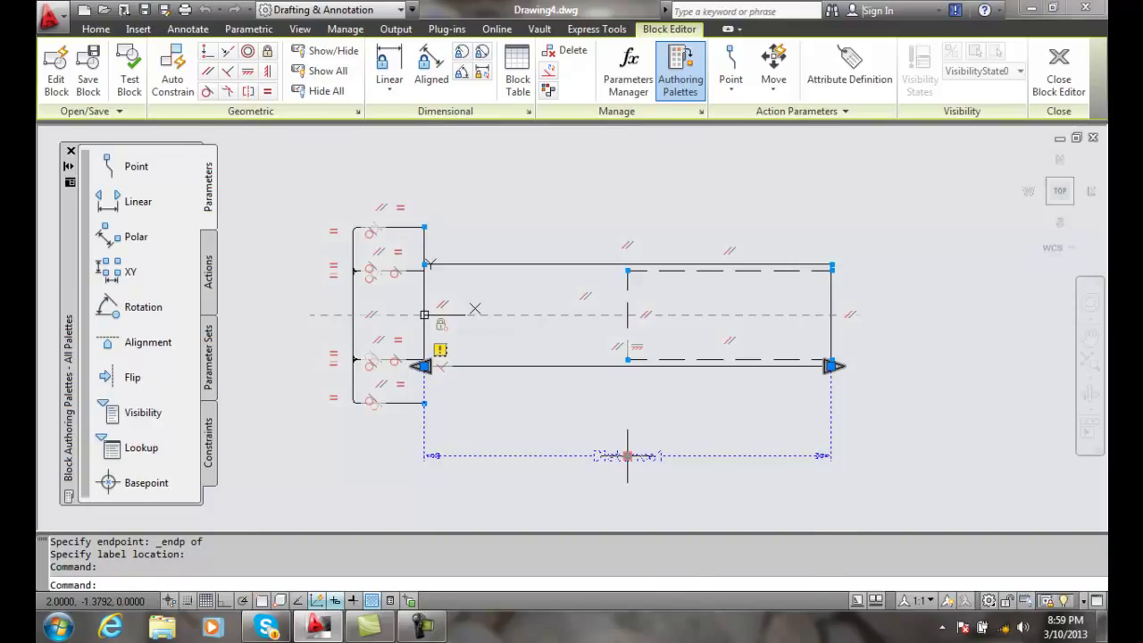
- Show the Properties palette for the Distance1 parameter via its right-click menu
right_click(625, 455)
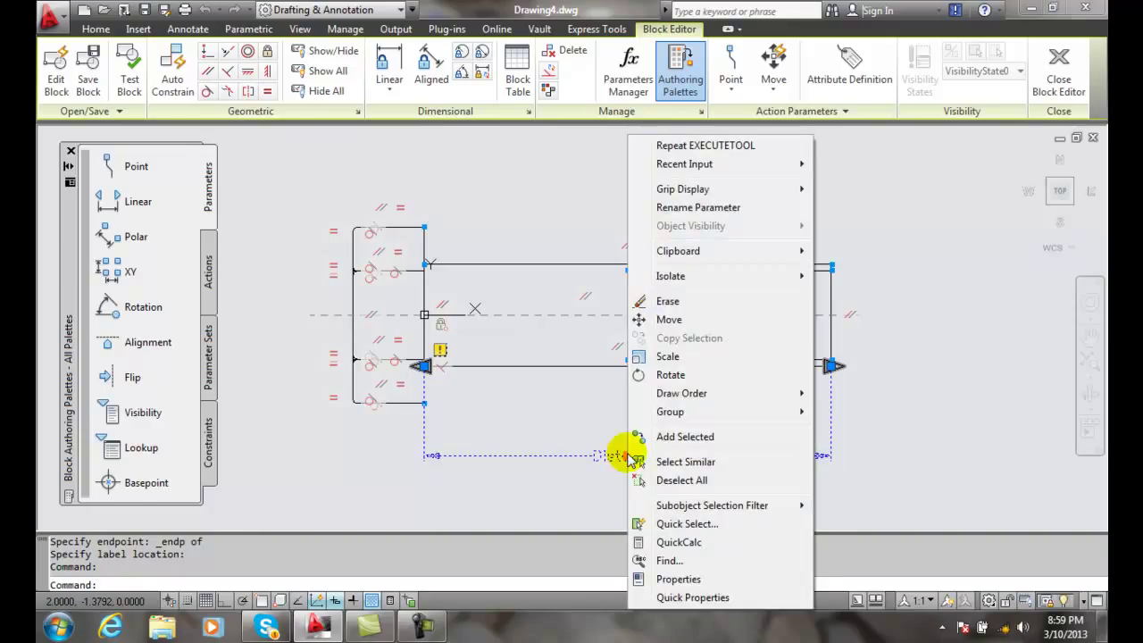
left_click(678, 578)
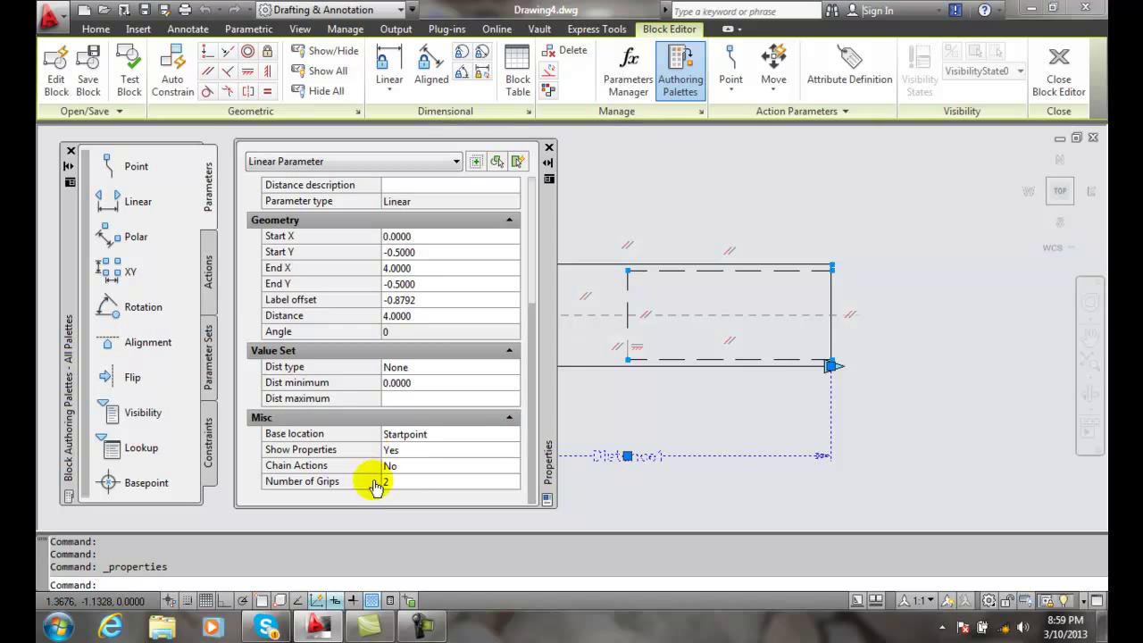
mouse_move(425, 497)
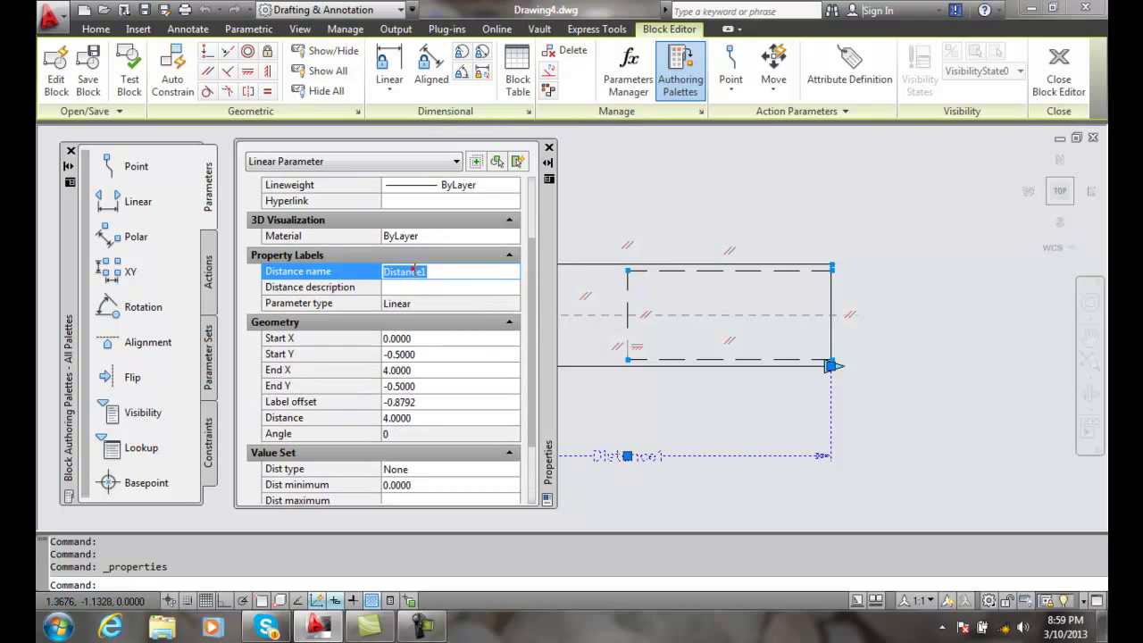
- Enter 'Bolt Length' as the distance name and 'Adjust length of bolt shaft' as its description
type("B")
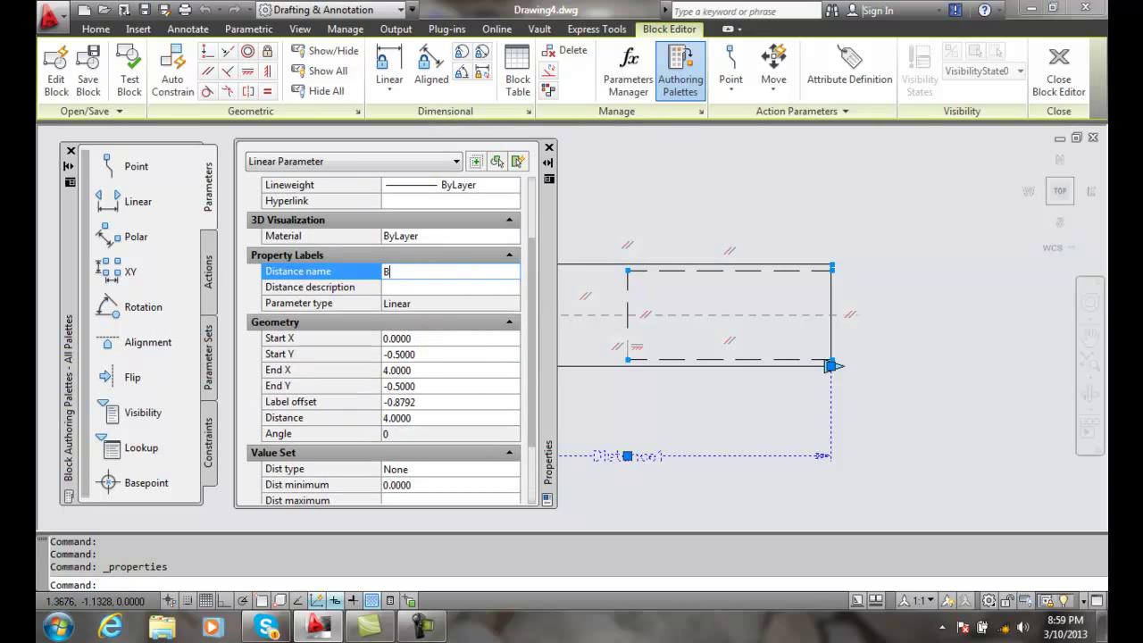
type("olt Length")
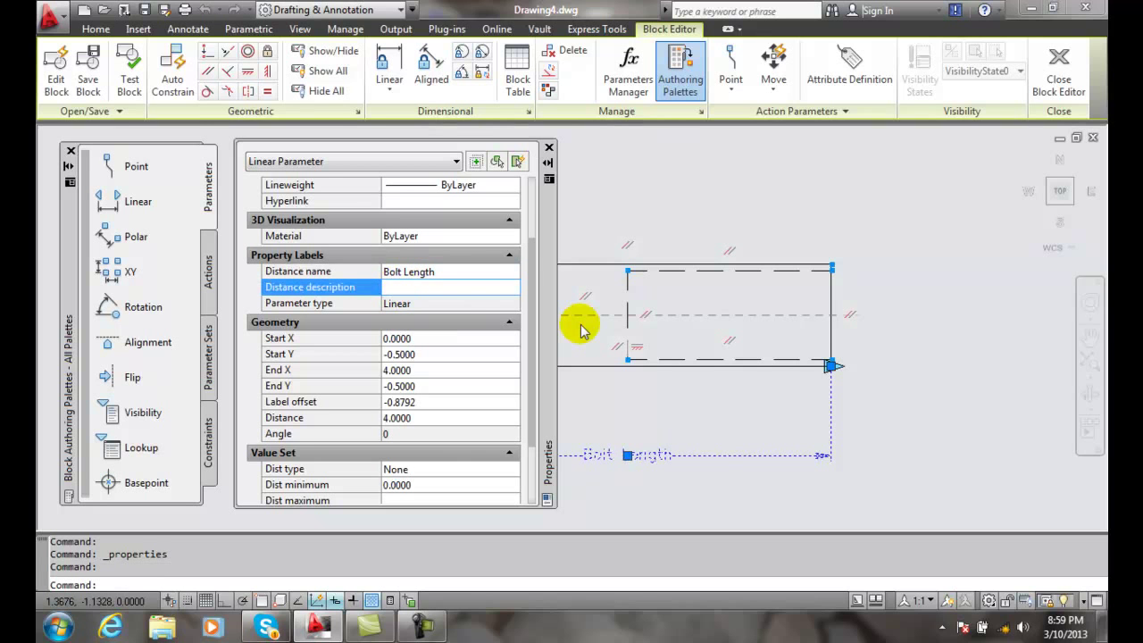
type("Adjust len")
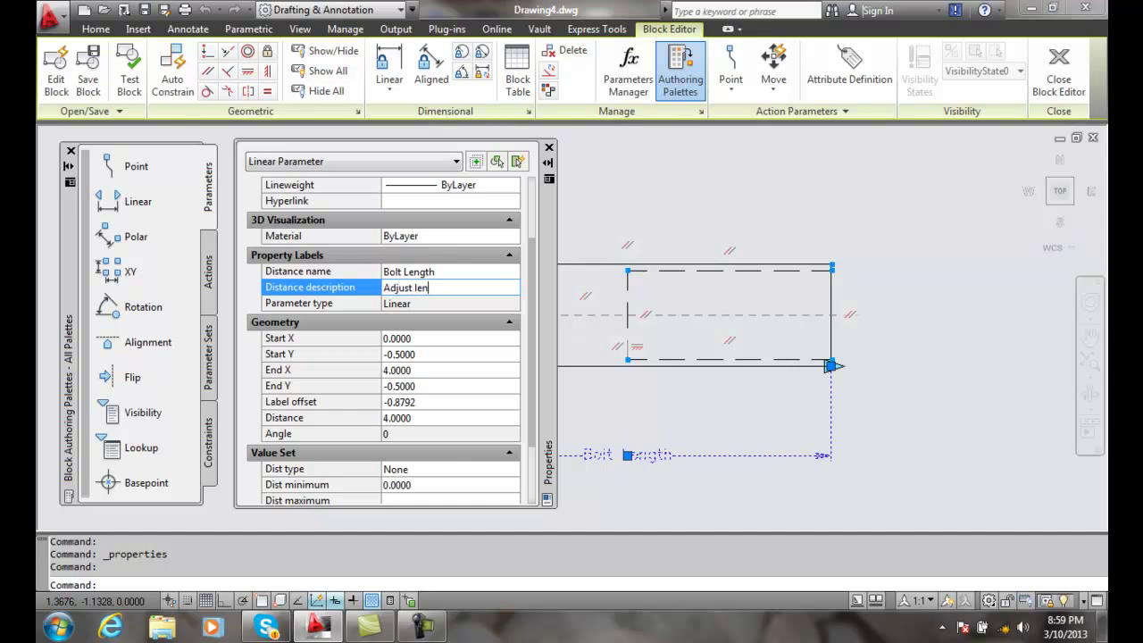
type("gth of")
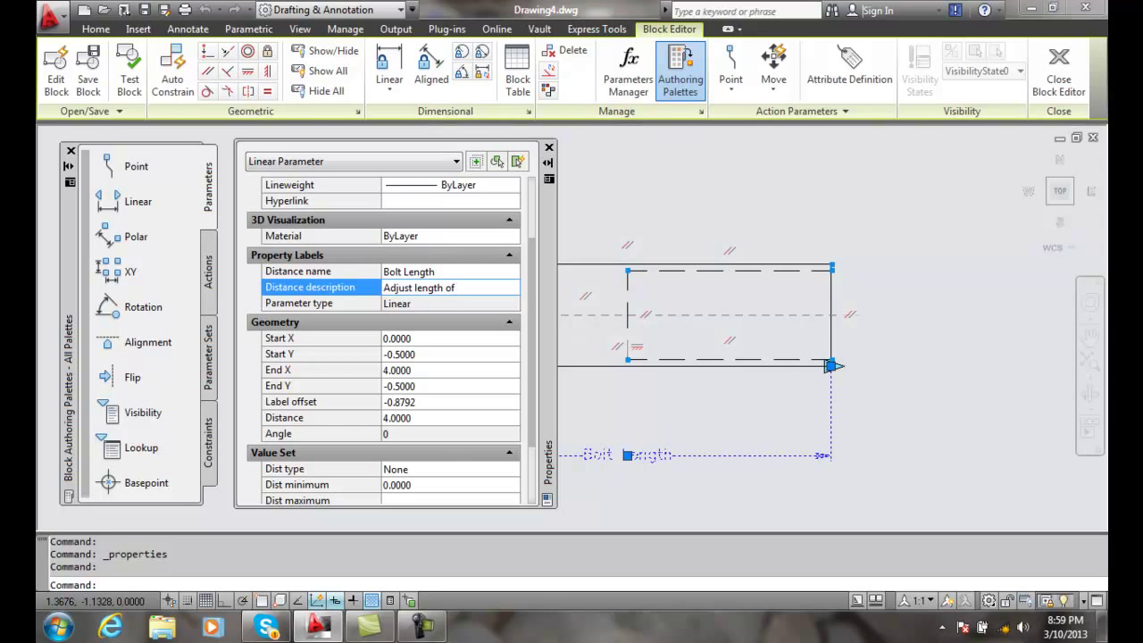
type("bolt shaft")
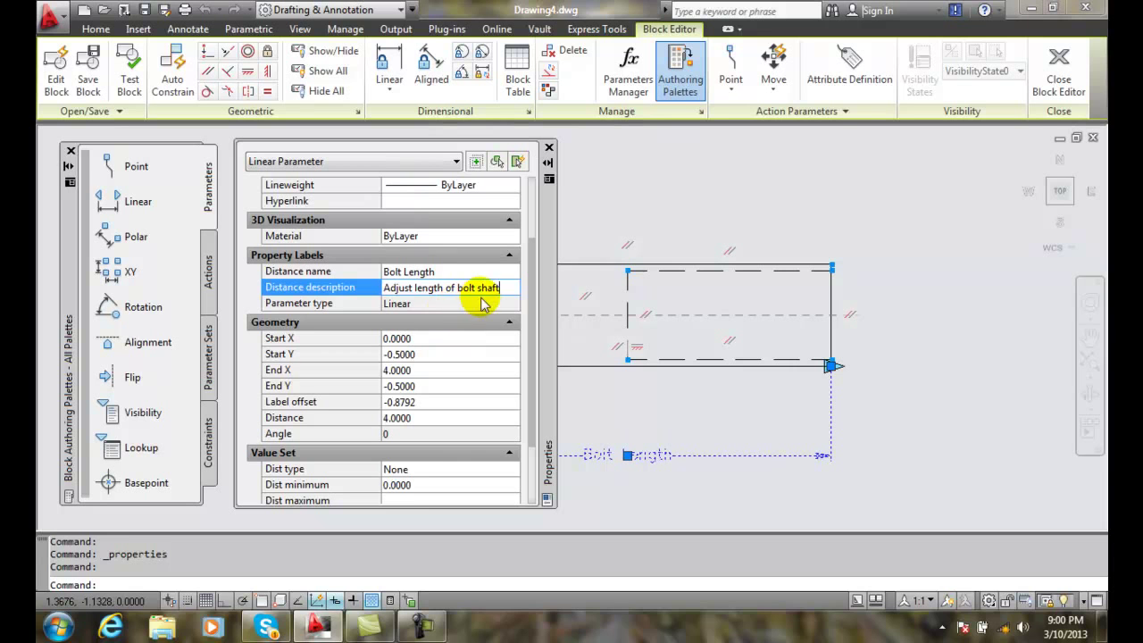
- Commit the description and close the Properties palette so the label reads Bolt Length
scroll("down", 3)
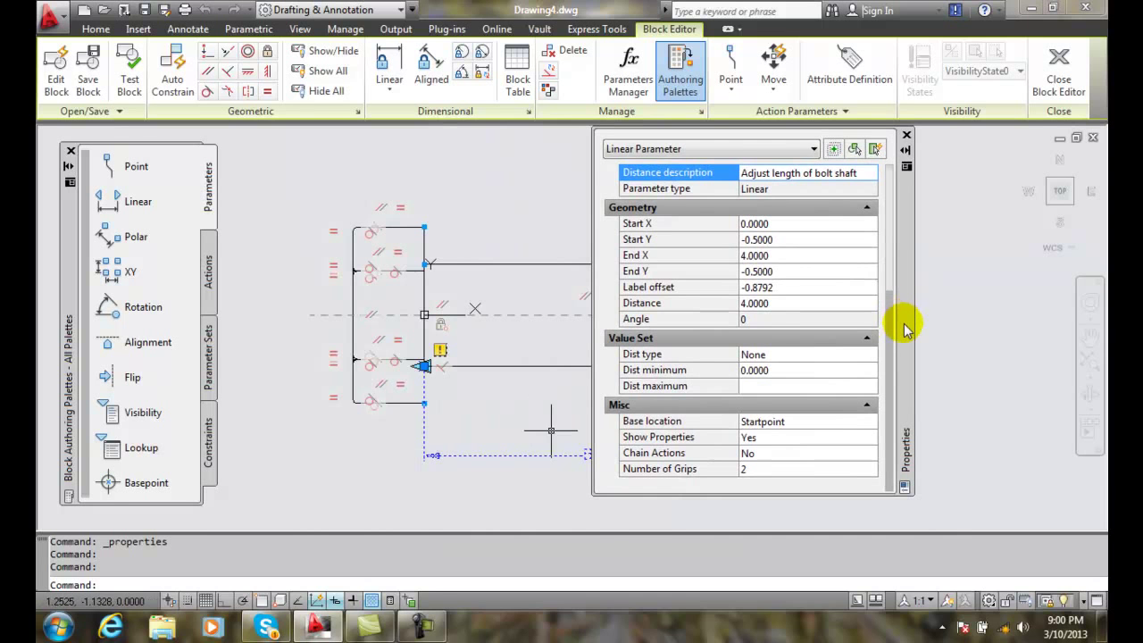
left_click_drag(904, 321, 443, 322)
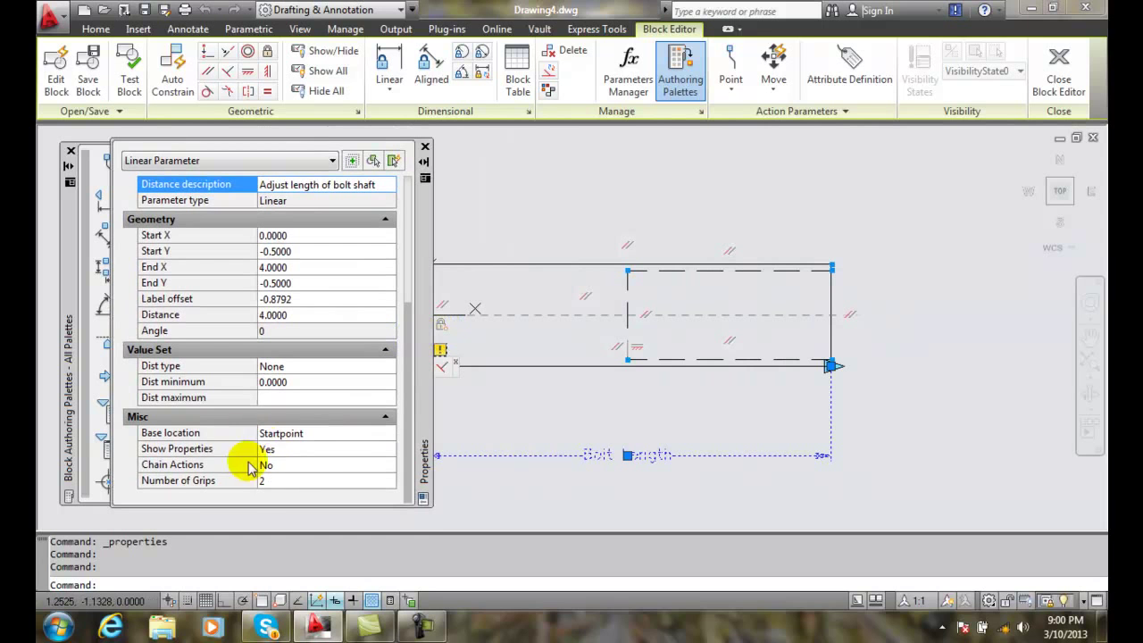
mouse_move(421, 355)
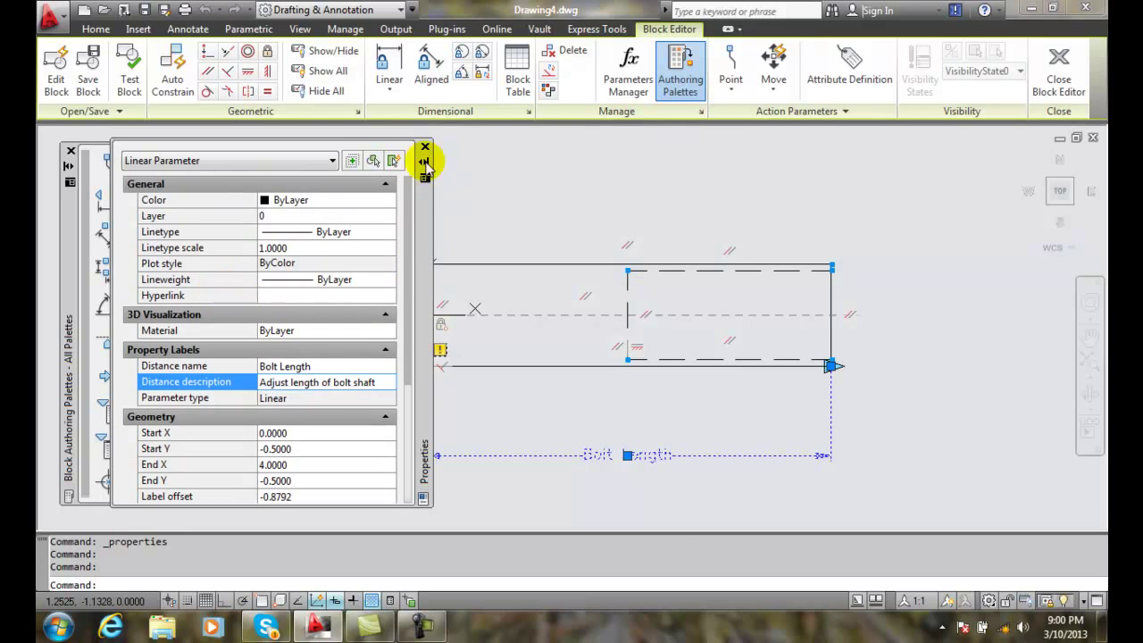
left_click(425, 146)
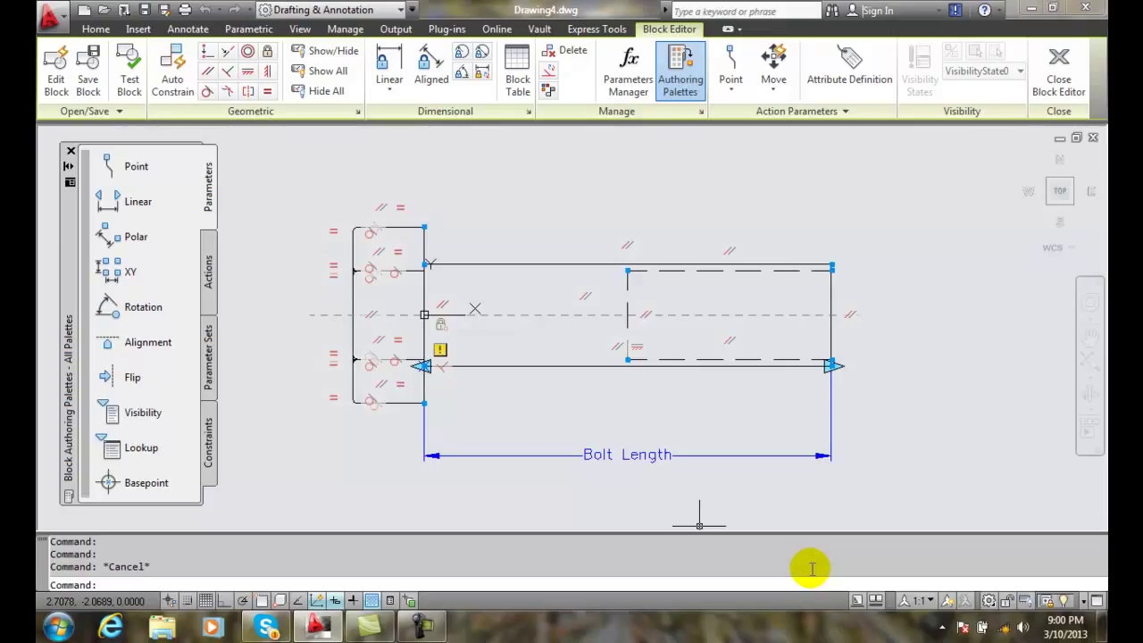
mouse_move(872, 522)
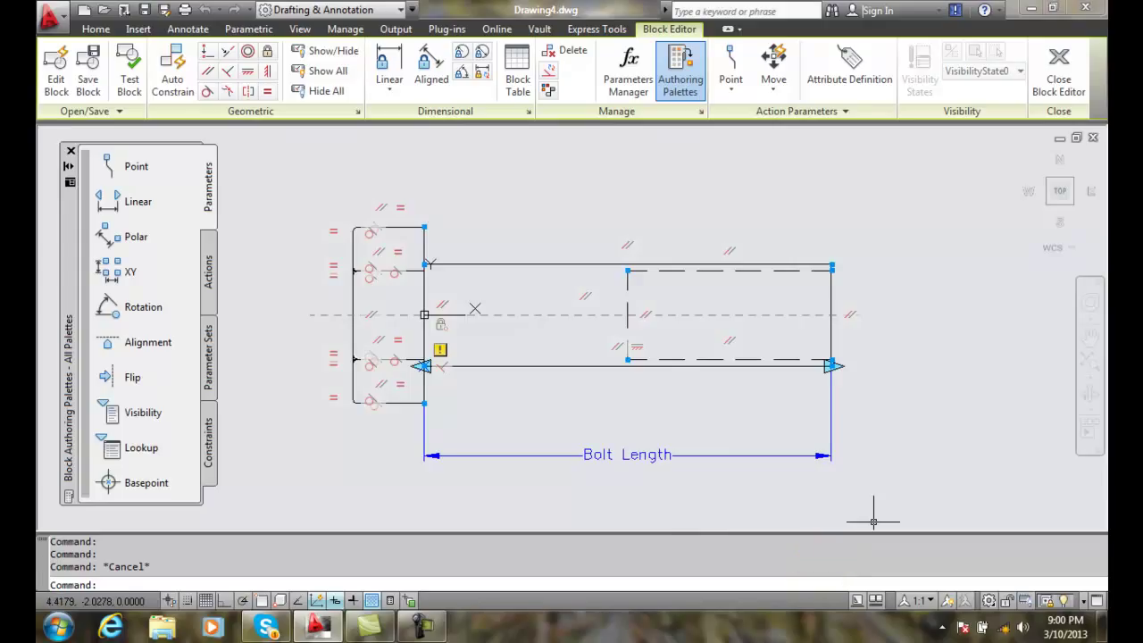